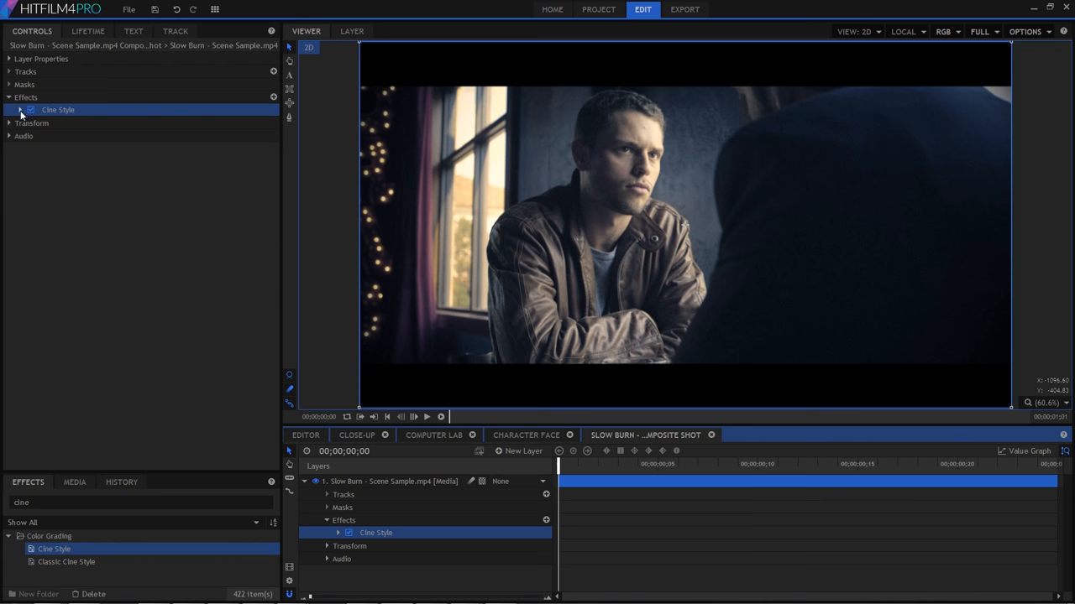
Step: Expand Cine Style, strengthen its S-curve to 54 and zero its colour adjustment
{"action": "left_click", "coordinate": [20, 110]}
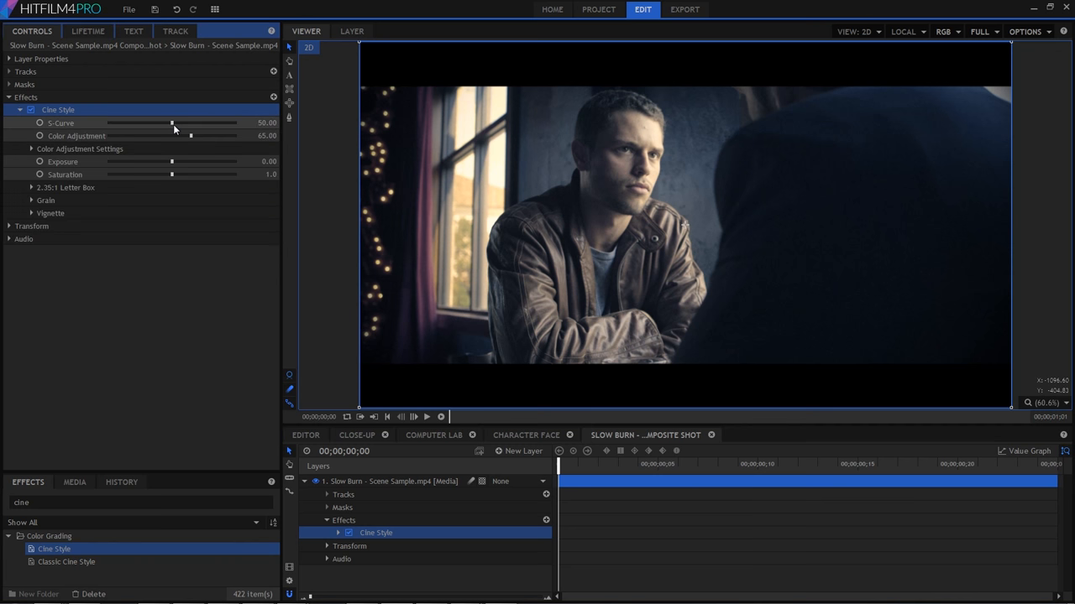
{"action": "left_click_drag", "start_coordinate": [171, 123], "coordinate": [176, 123]}
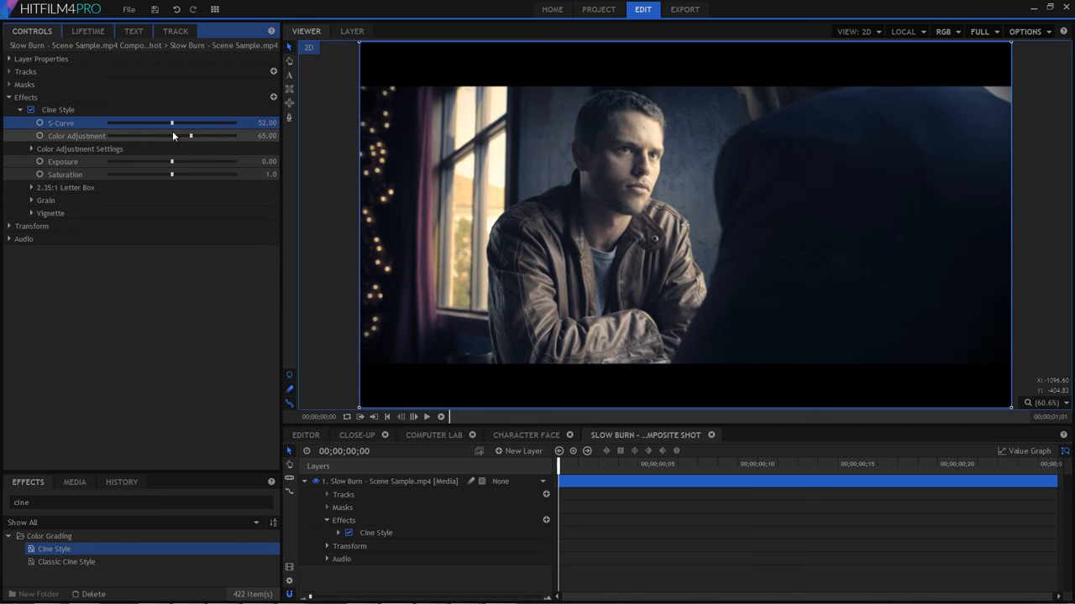
{"action": "left_click_drag", "start_coordinate": [188, 135], "coordinate": [109, 135]}
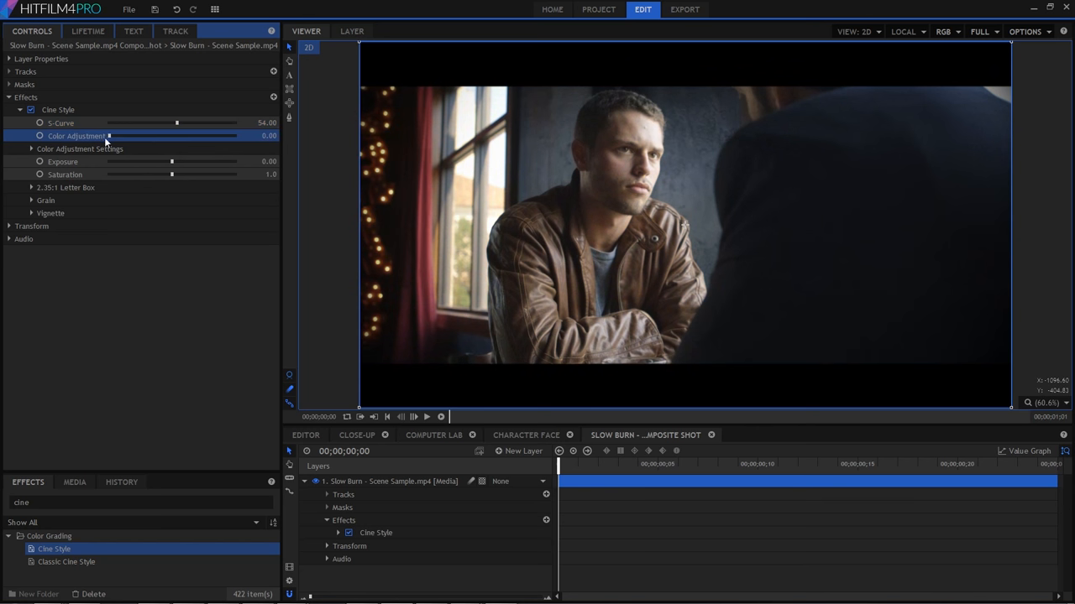
Step: Restore a strong orange-teal colour adjustment and boost saturation to 2.0 for a warmer grade
{"action": "left_click_drag", "start_coordinate": [109, 134], "coordinate": [193, 135]}
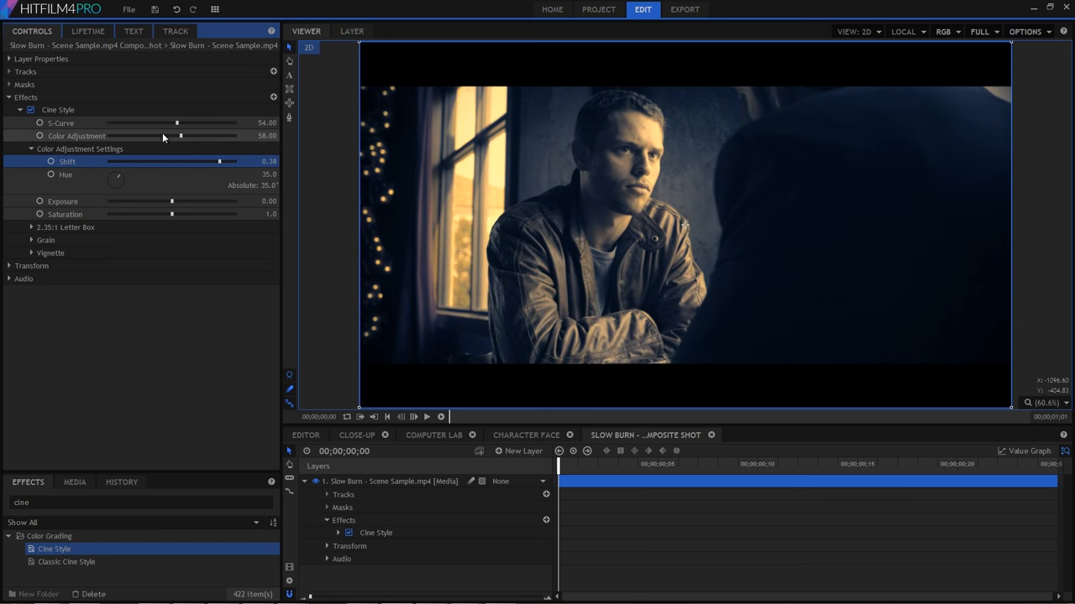
{"action": "left_click_drag", "start_coordinate": [181, 135], "coordinate": [144, 135]}
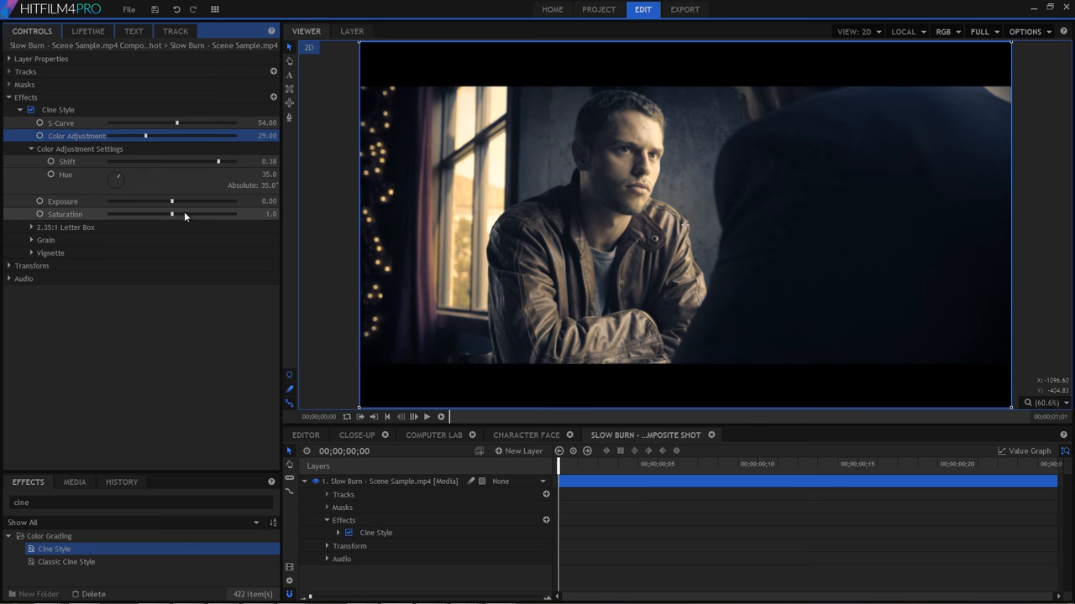
{"action": "left_click_drag", "start_coordinate": [171, 214], "coordinate": [235, 214]}
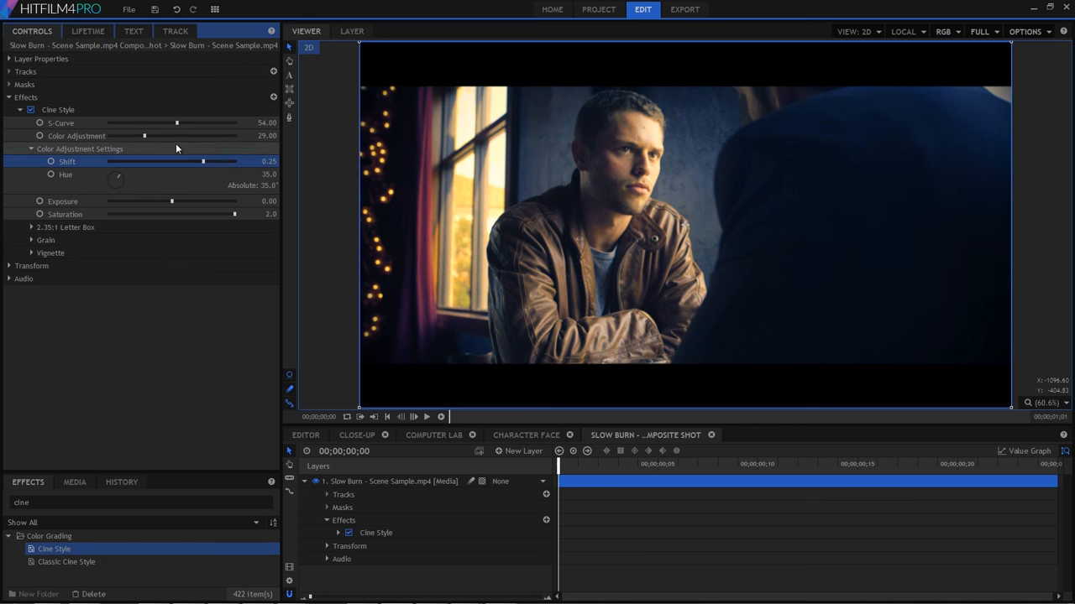
{"action": "left_click_drag", "start_coordinate": [144, 134], "coordinate": [166, 134]}
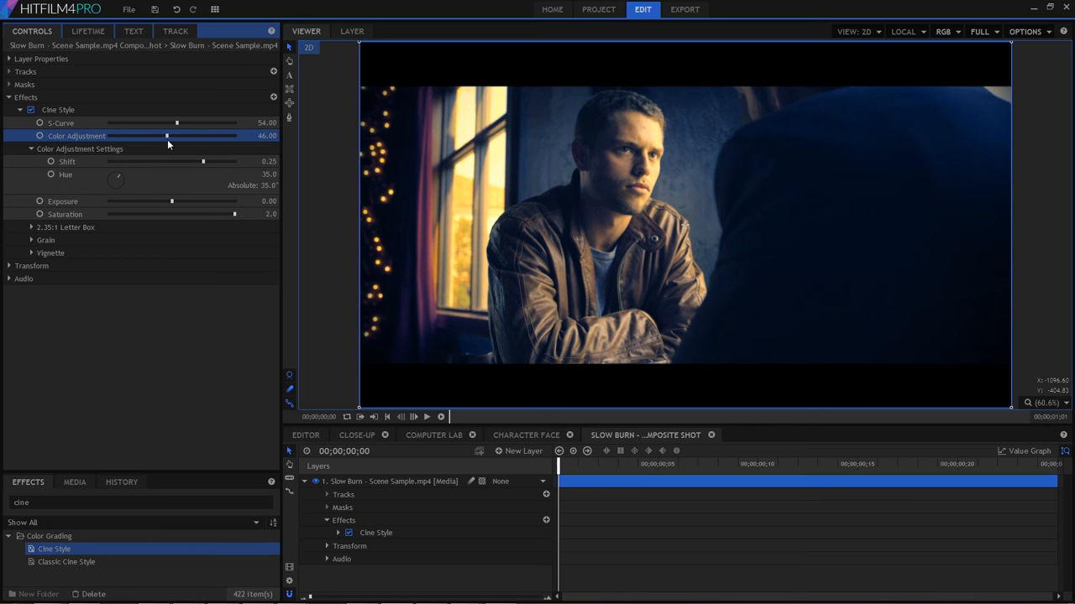
{"action": "left_click_drag", "start_coordinate": [167, 134], "coordinate": [161, 134]}
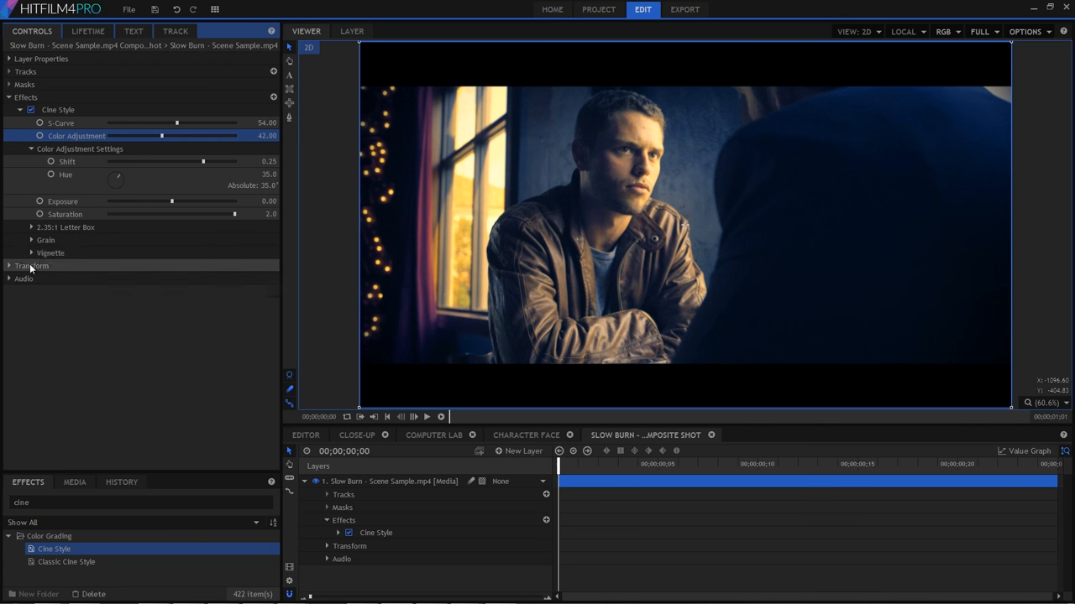